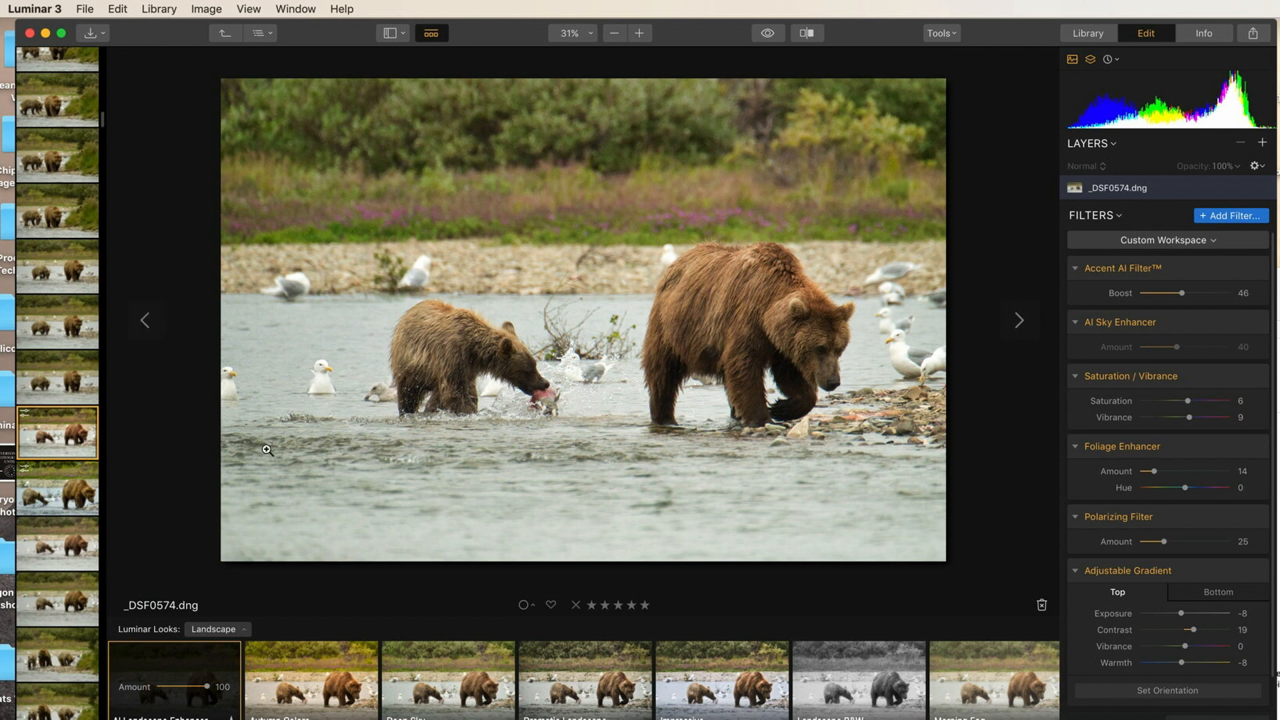
# Switch from the editor to the Library grid of all bear photos.
pyautogui.click(1088, 33)
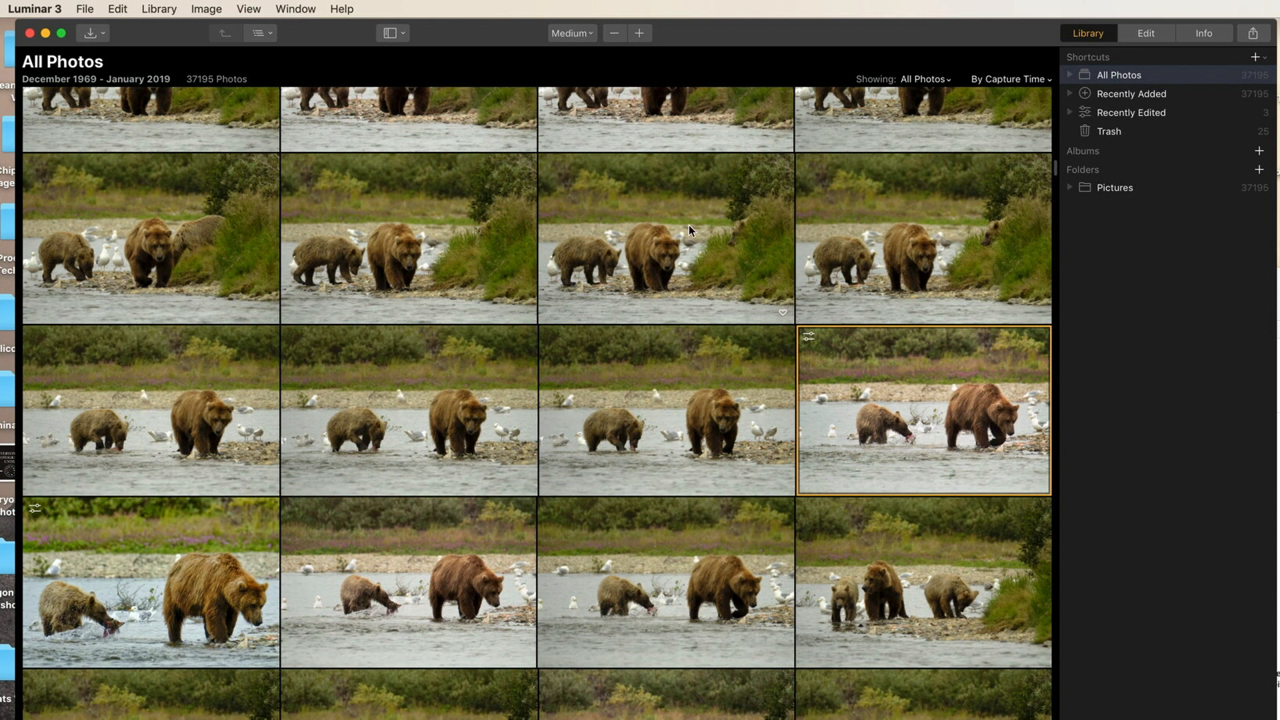
pyautogui.moveTo(639, 235)
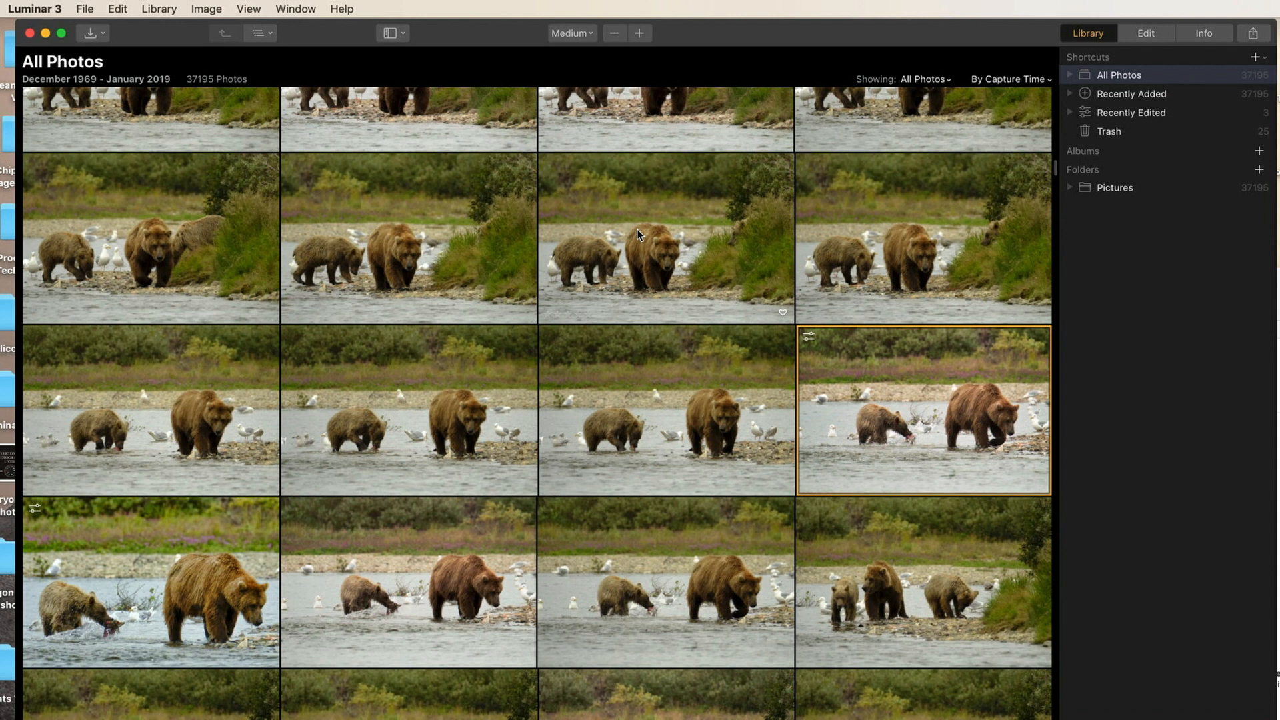
pyautogui.rightClick(639, 234)
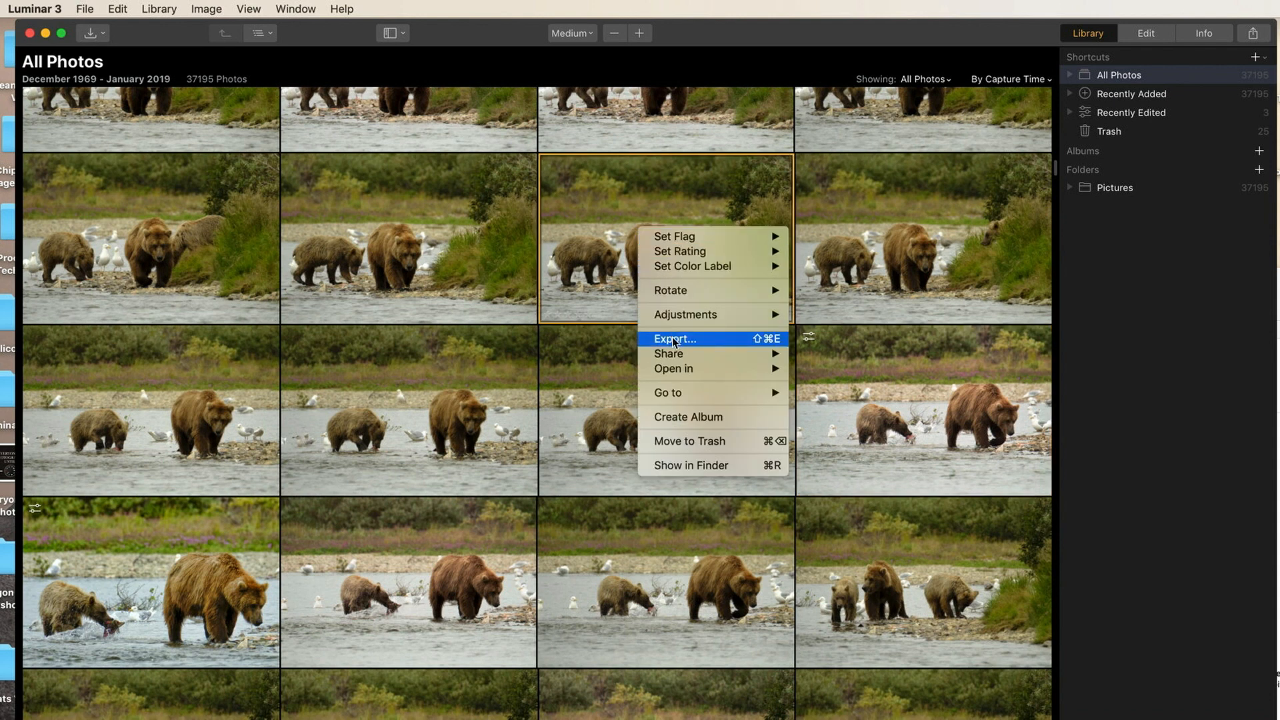
pyautogui.moveTo(296, 108)
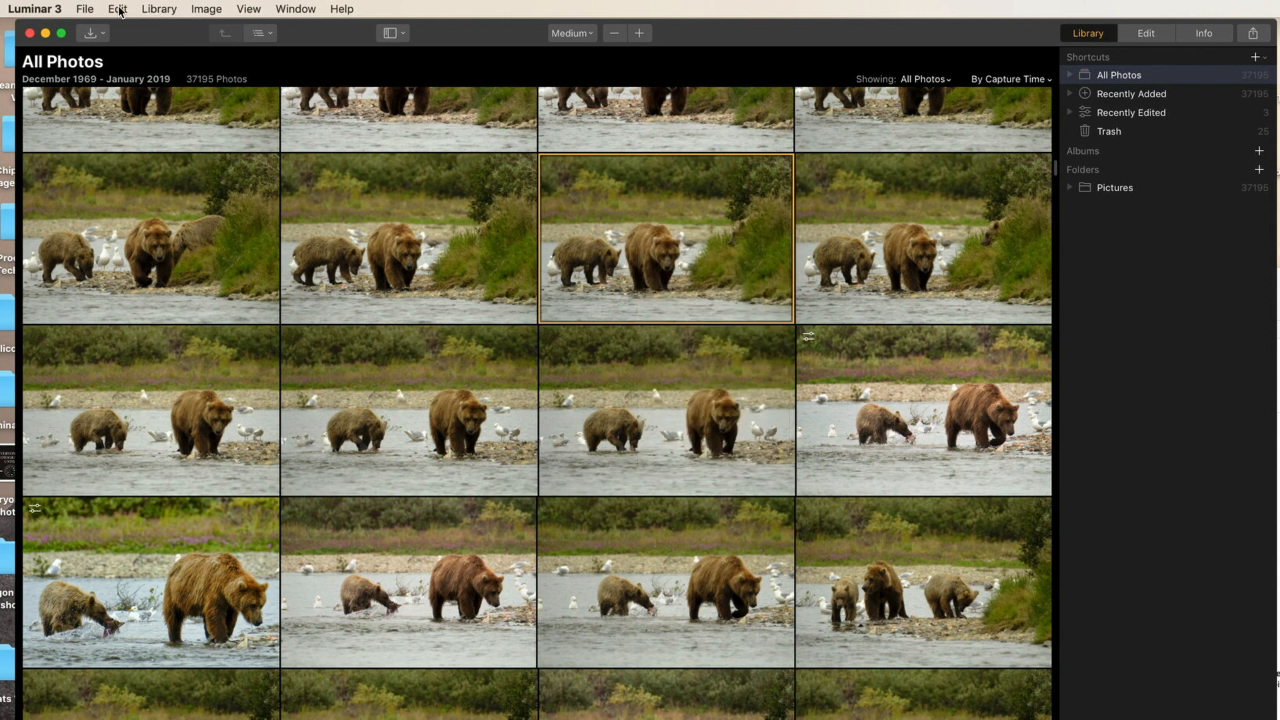
pyautogui.click(83, 8)
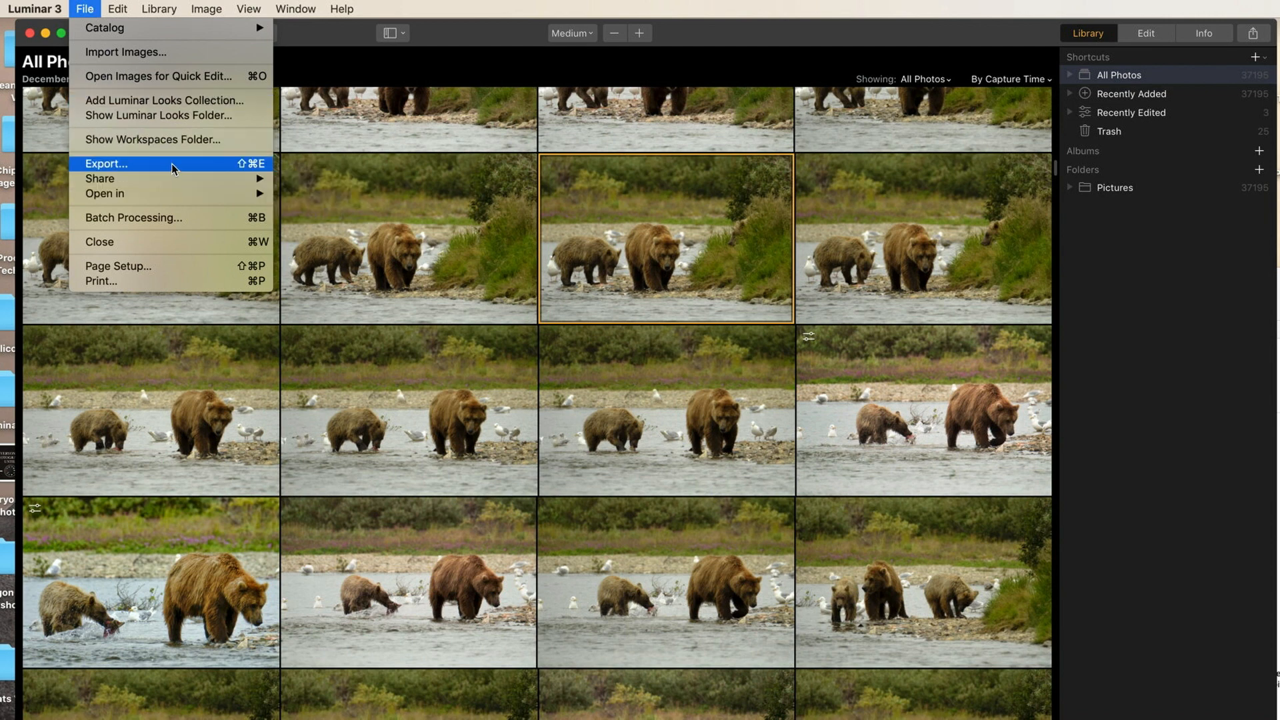
pyautogui.moveTo(904, 120)
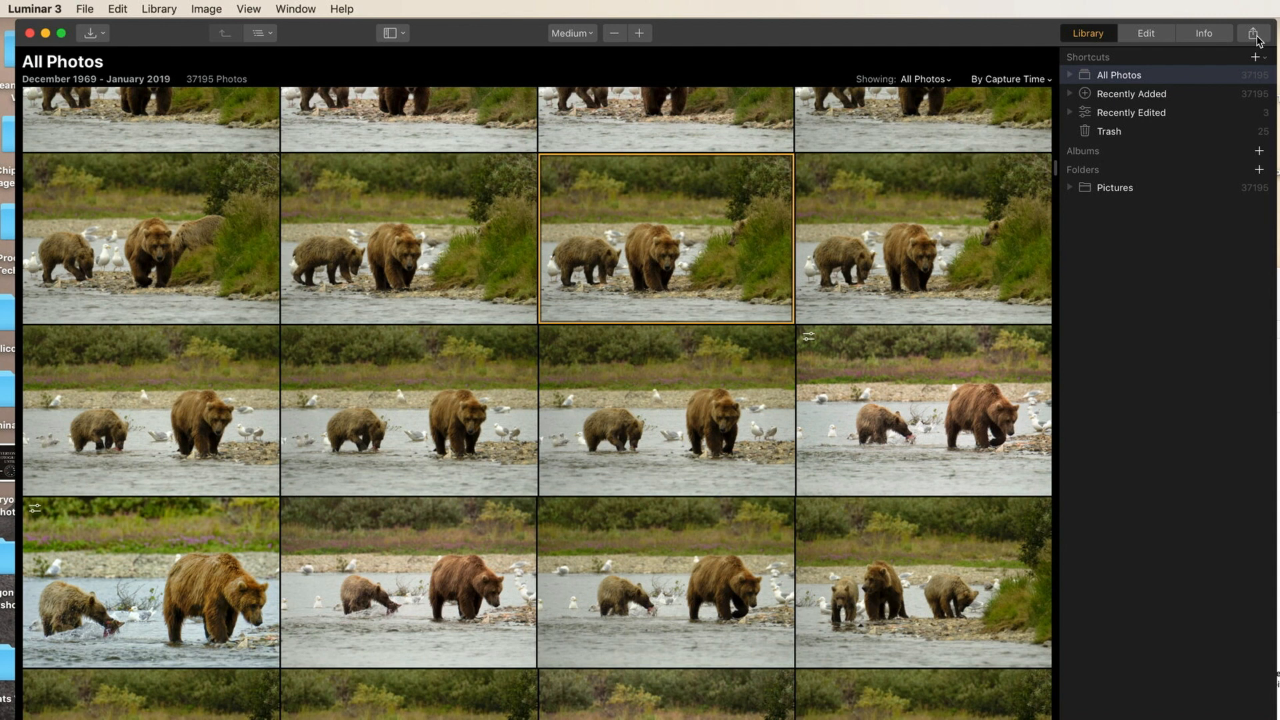
pyautogui.moveTo(947, 250)
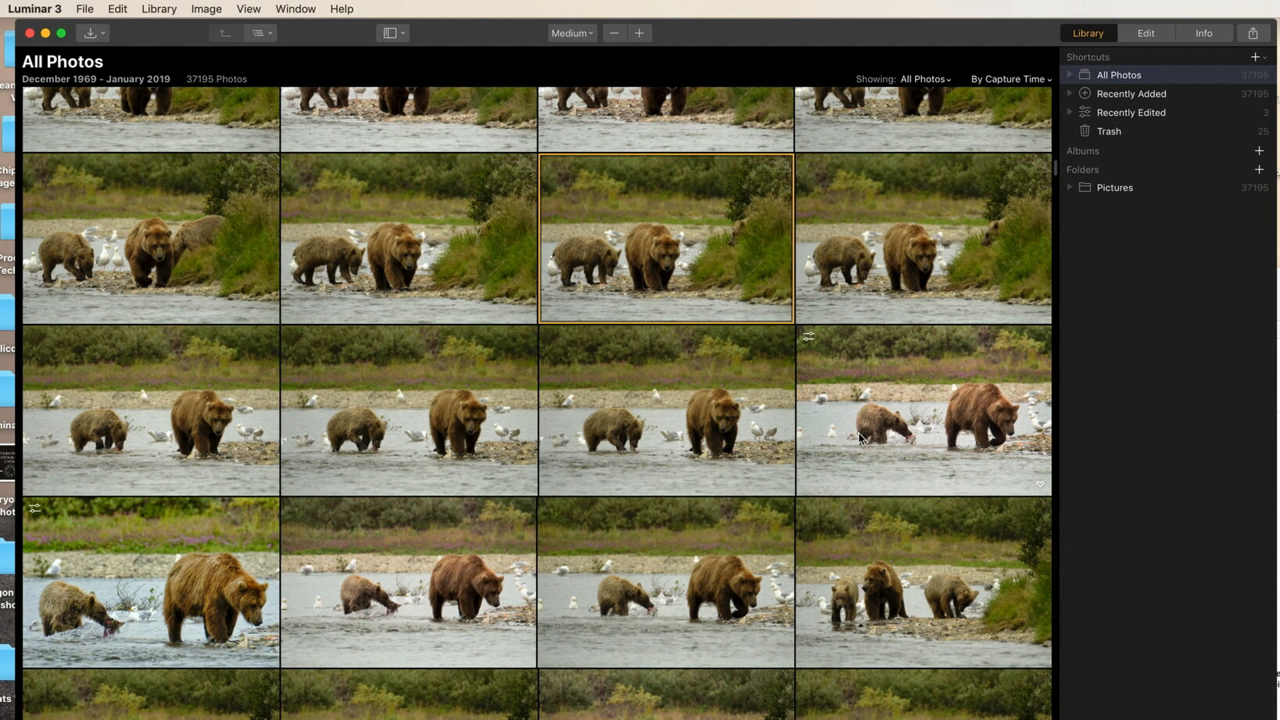
pyautogui.moveTo(645, 306)
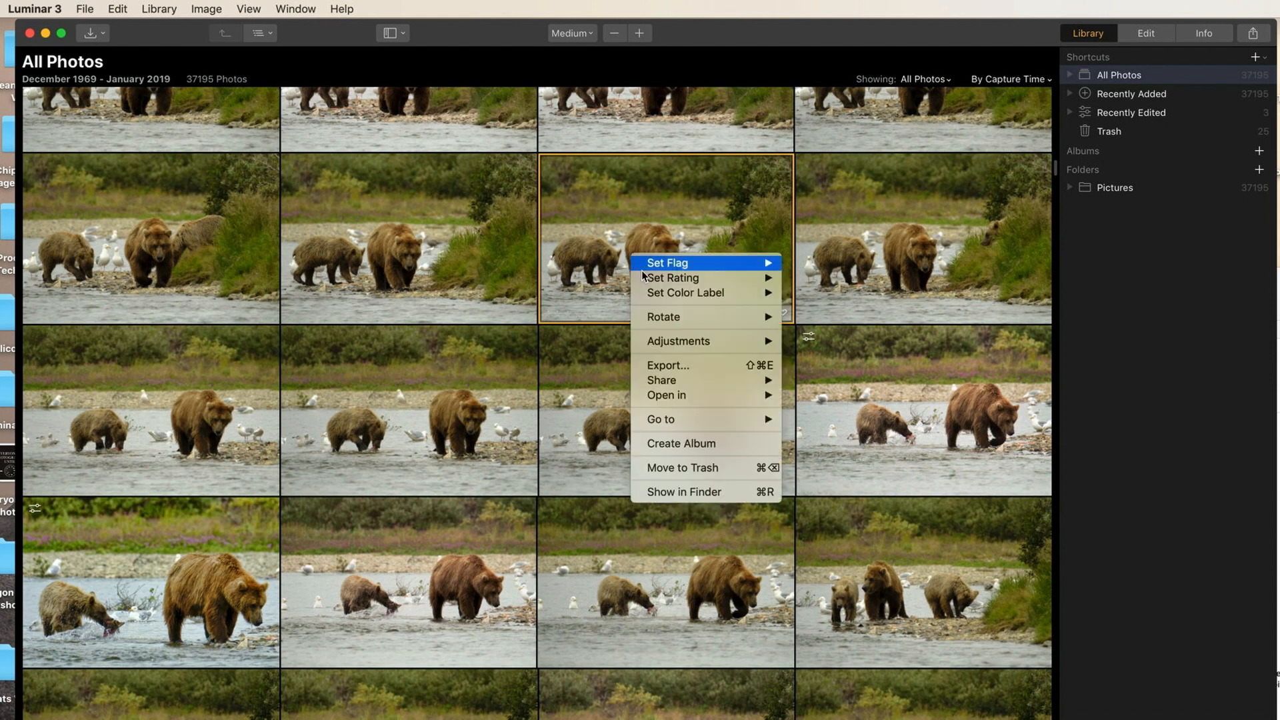
# Start an Export of the two-bear photo with Desktop kept as the save location.
pyautogui.click(666, 364)
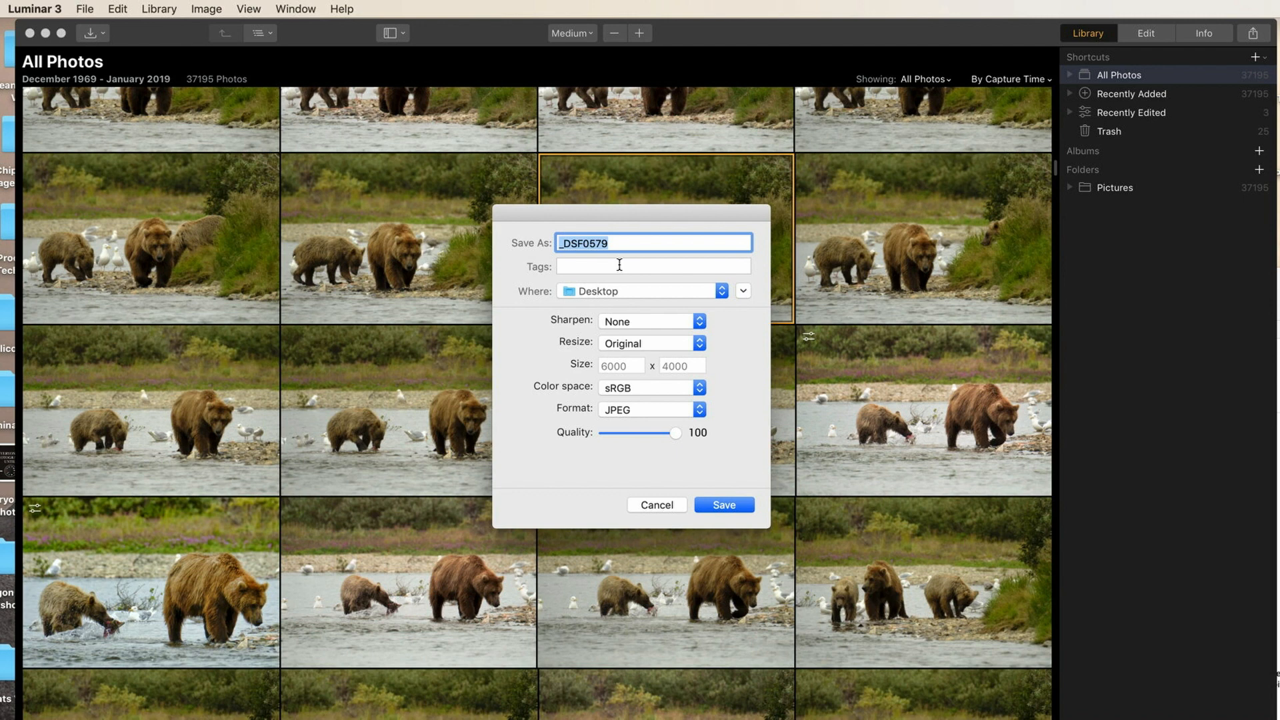
pyautogui.moveTo(651, 298)
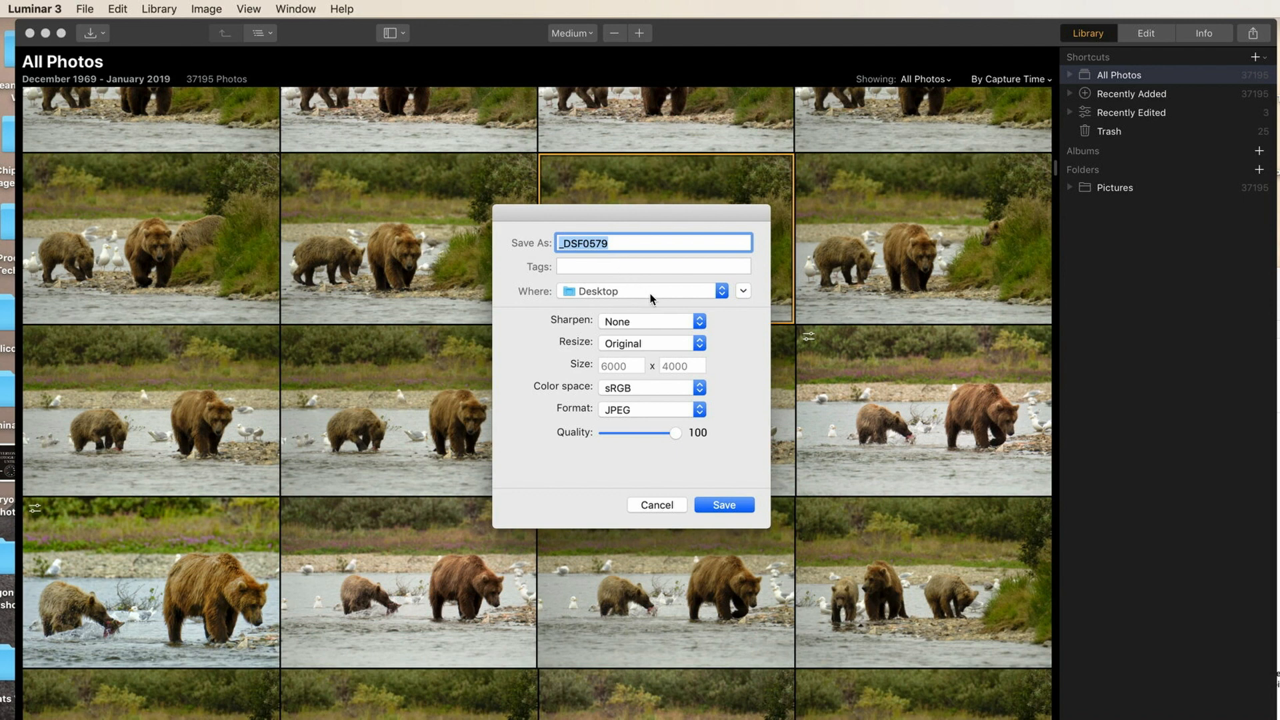
pyautogui.click(641, 291)
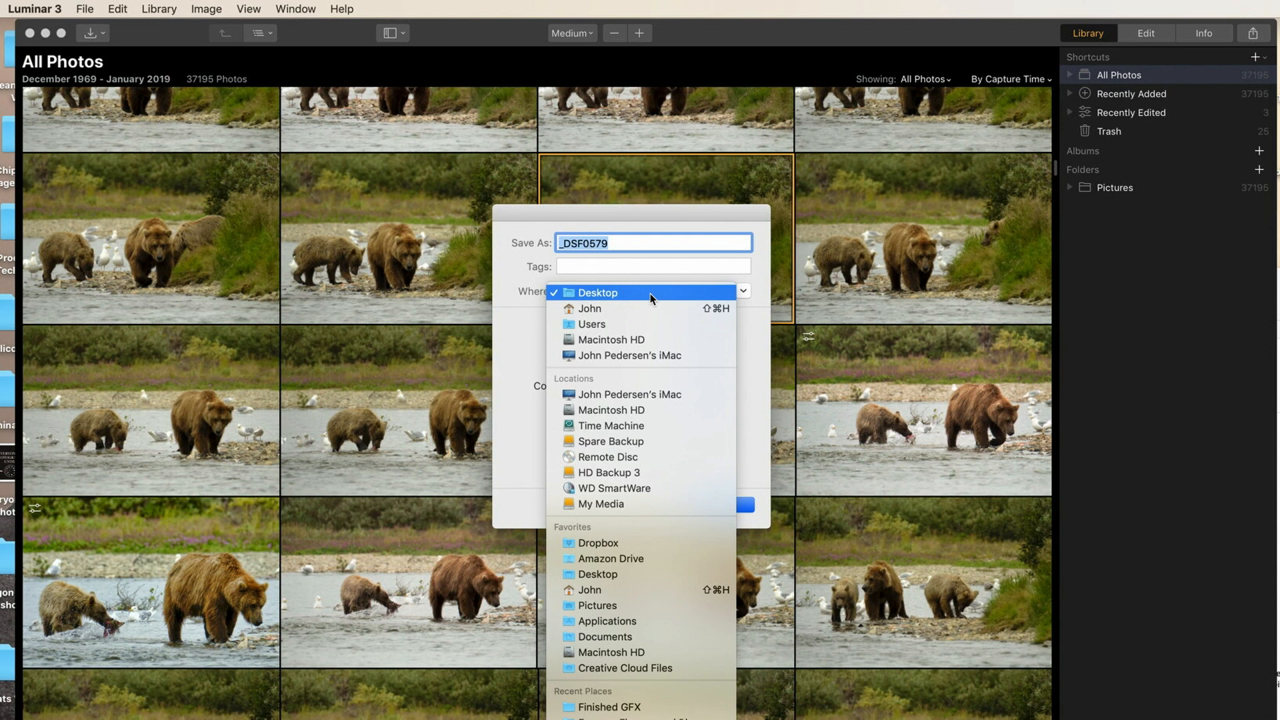
pyautogui.click(598, 292)
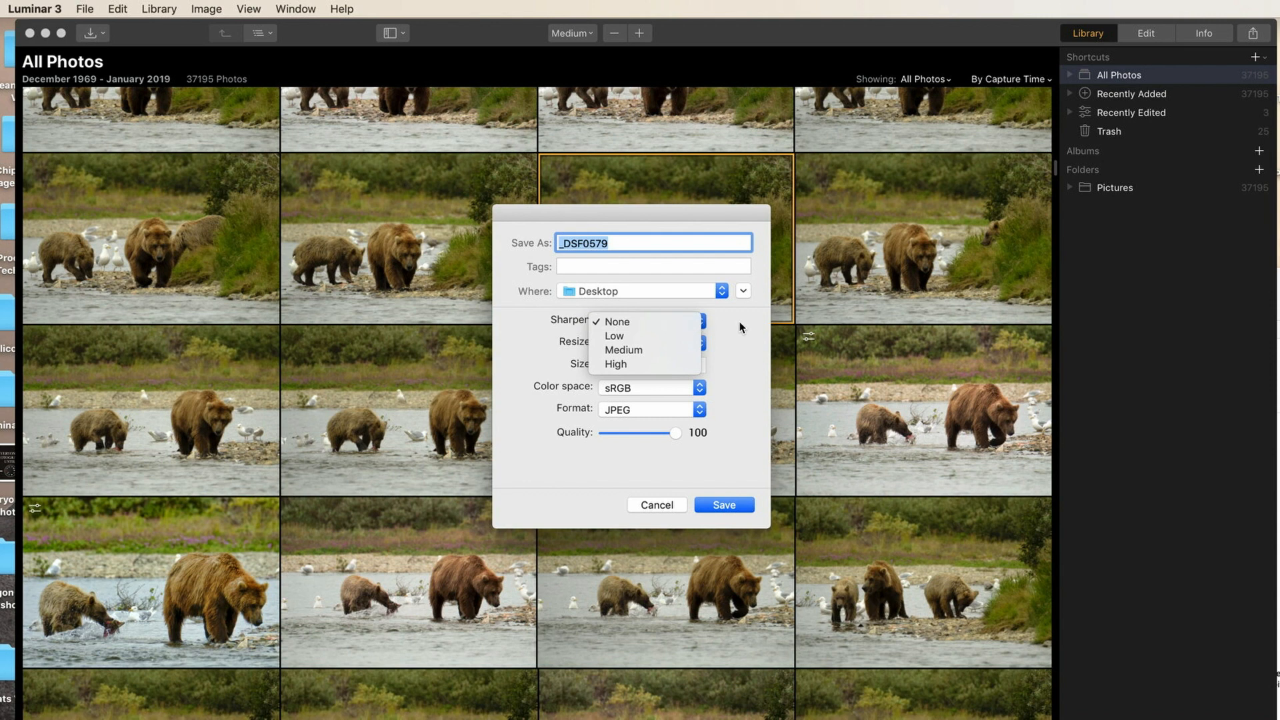
pyautogui.click(617, 321)
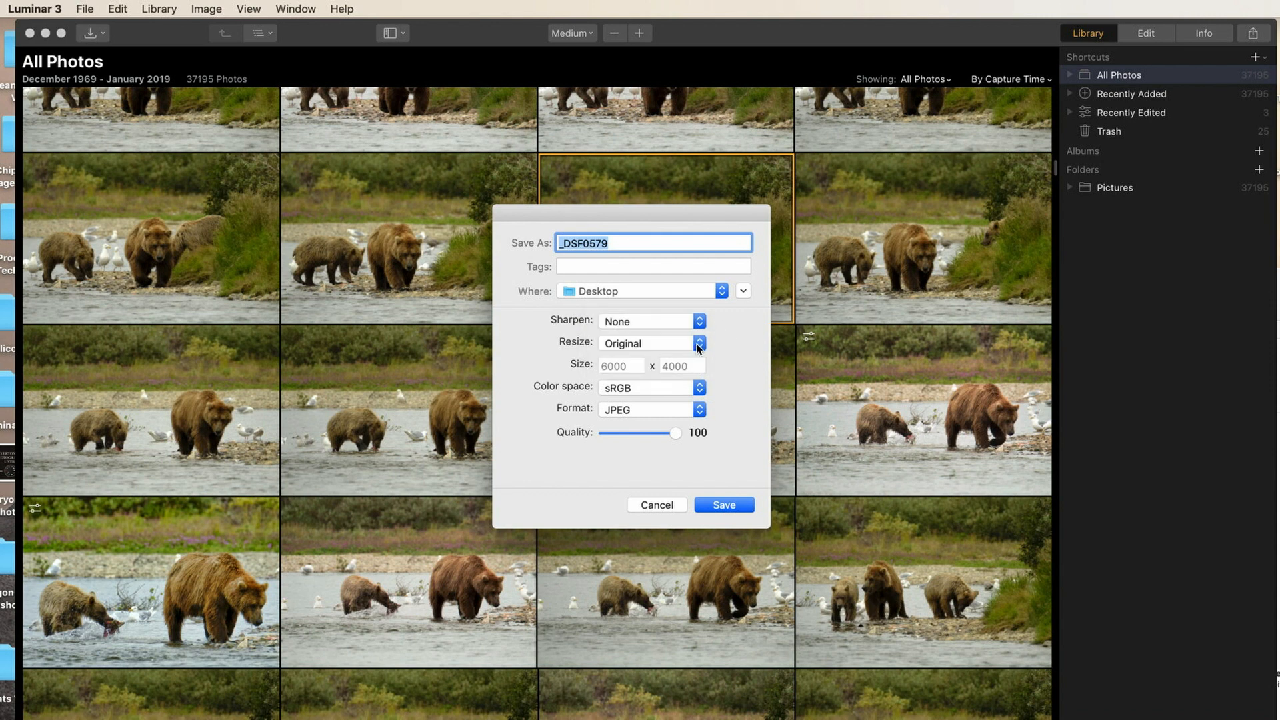
pyautogui.click(649, 343)
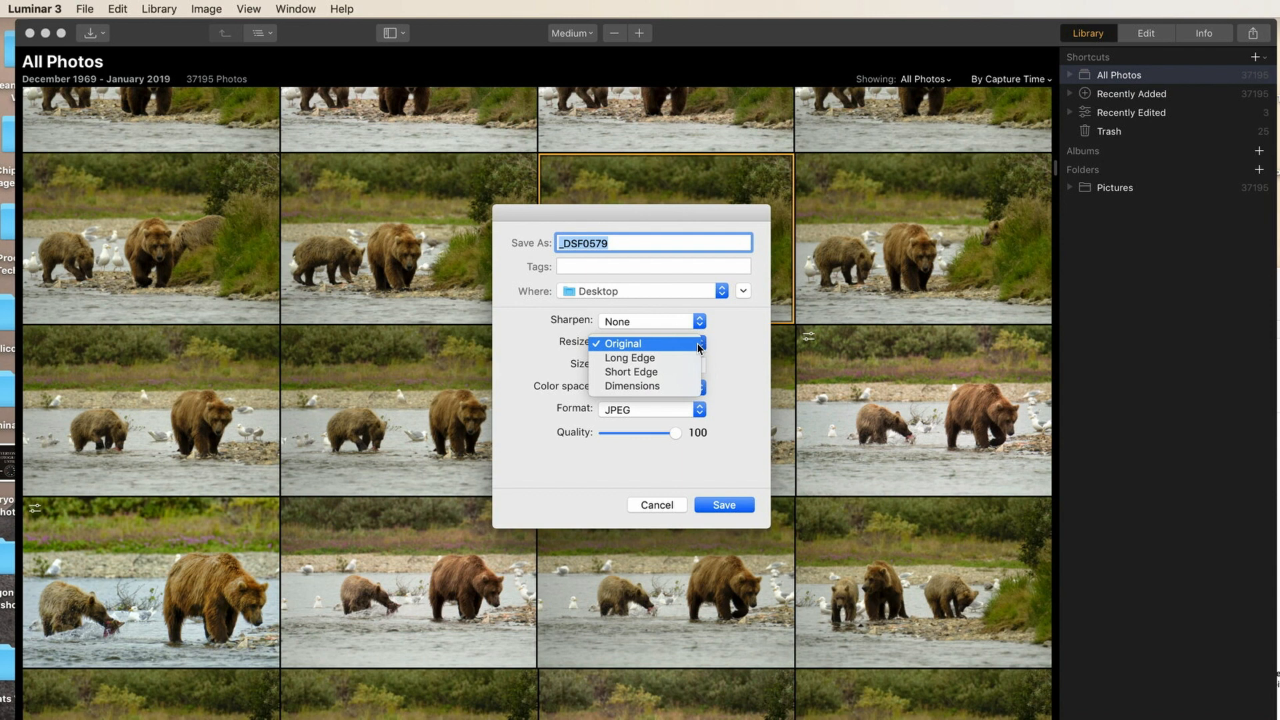
pyautogui.moveTo(645, 357)
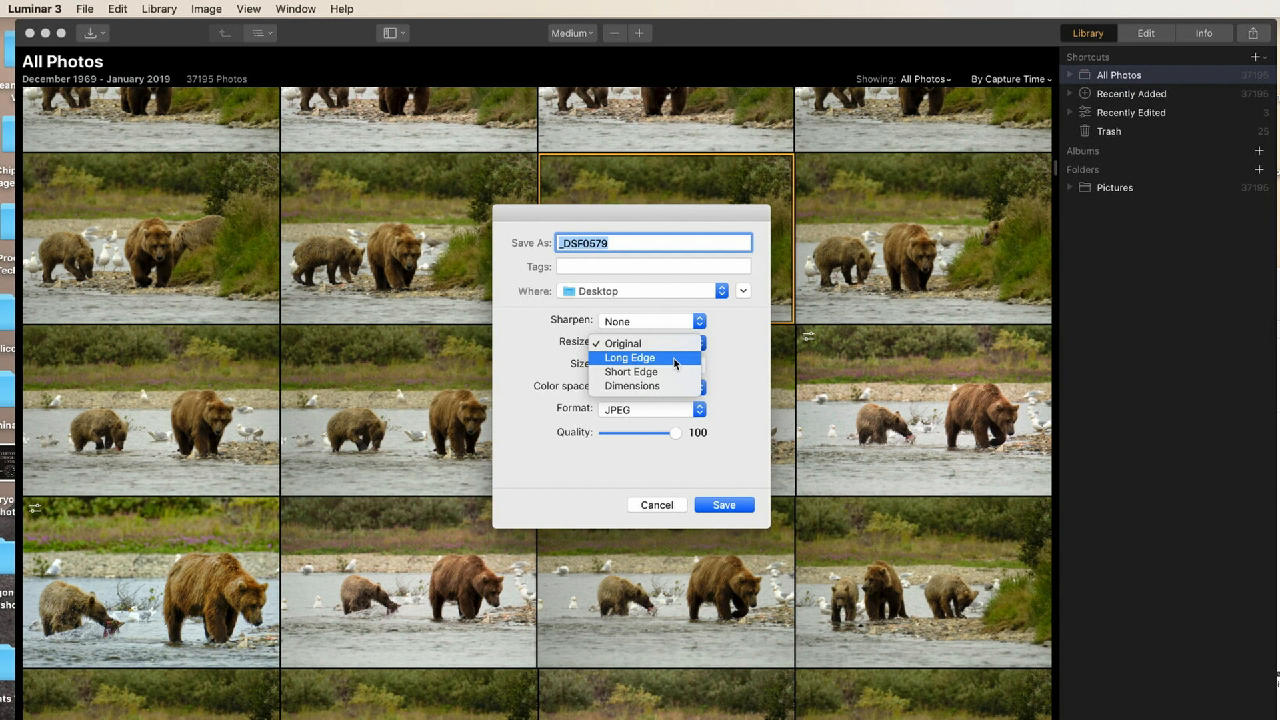
pyautogui.moveTo(666, 385)
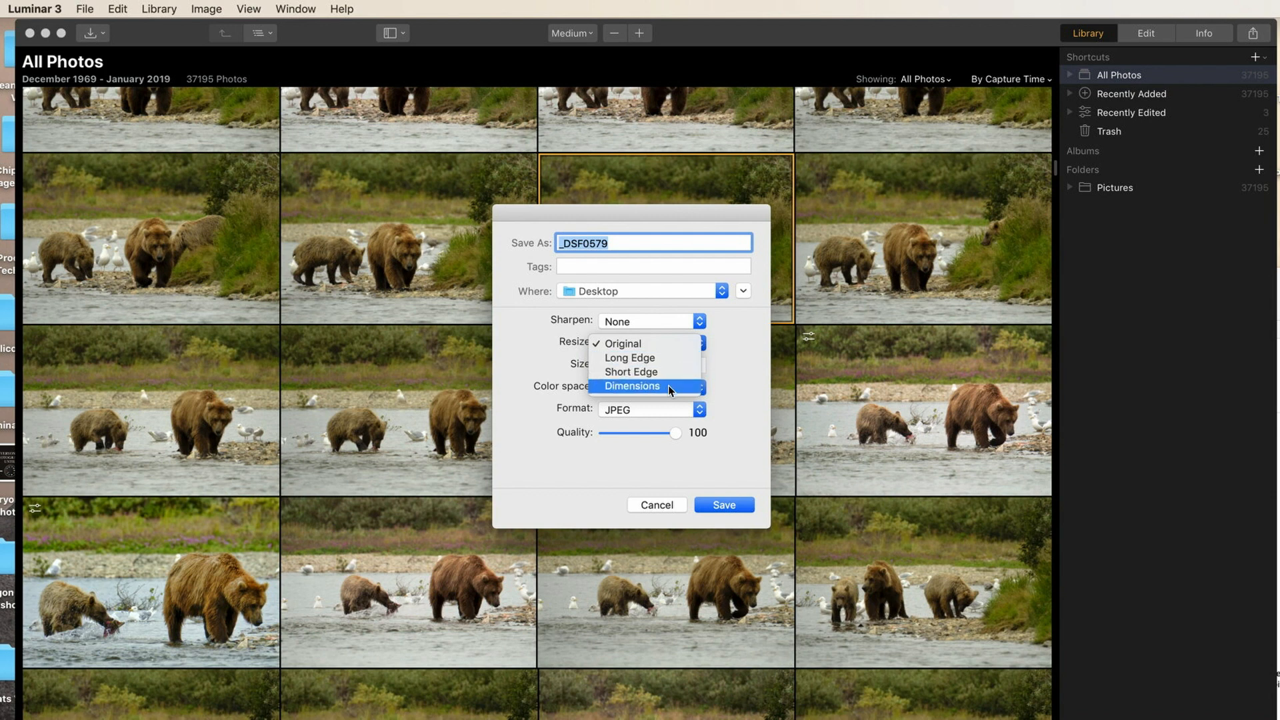
pyautogui.click(629, 357)
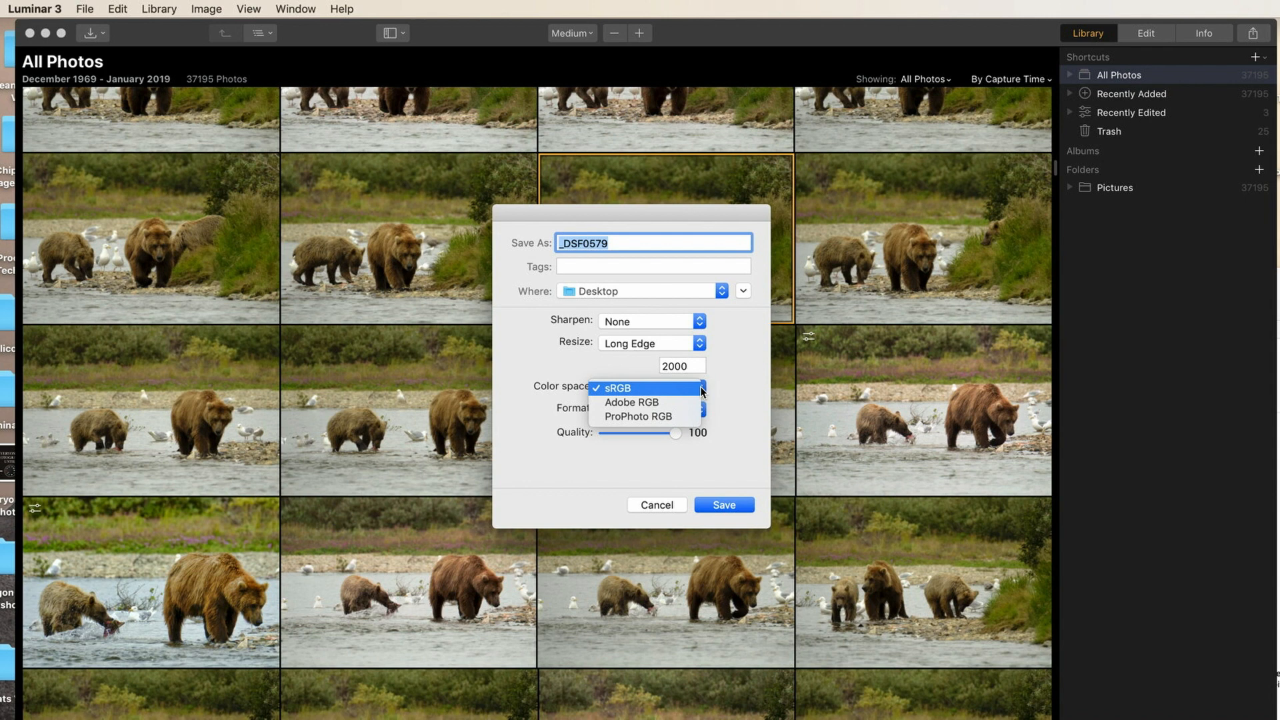
pyautogui.moveTo(715, 392)
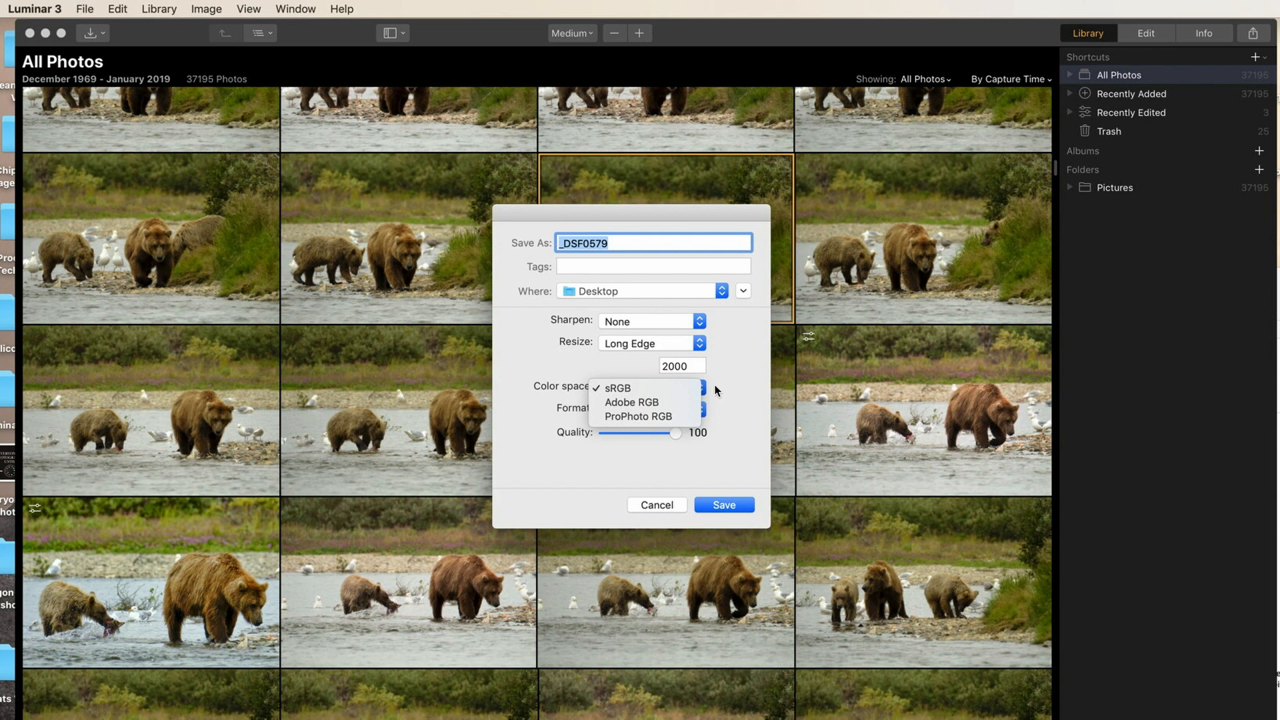
pyautogui.moveTo(714, 391)
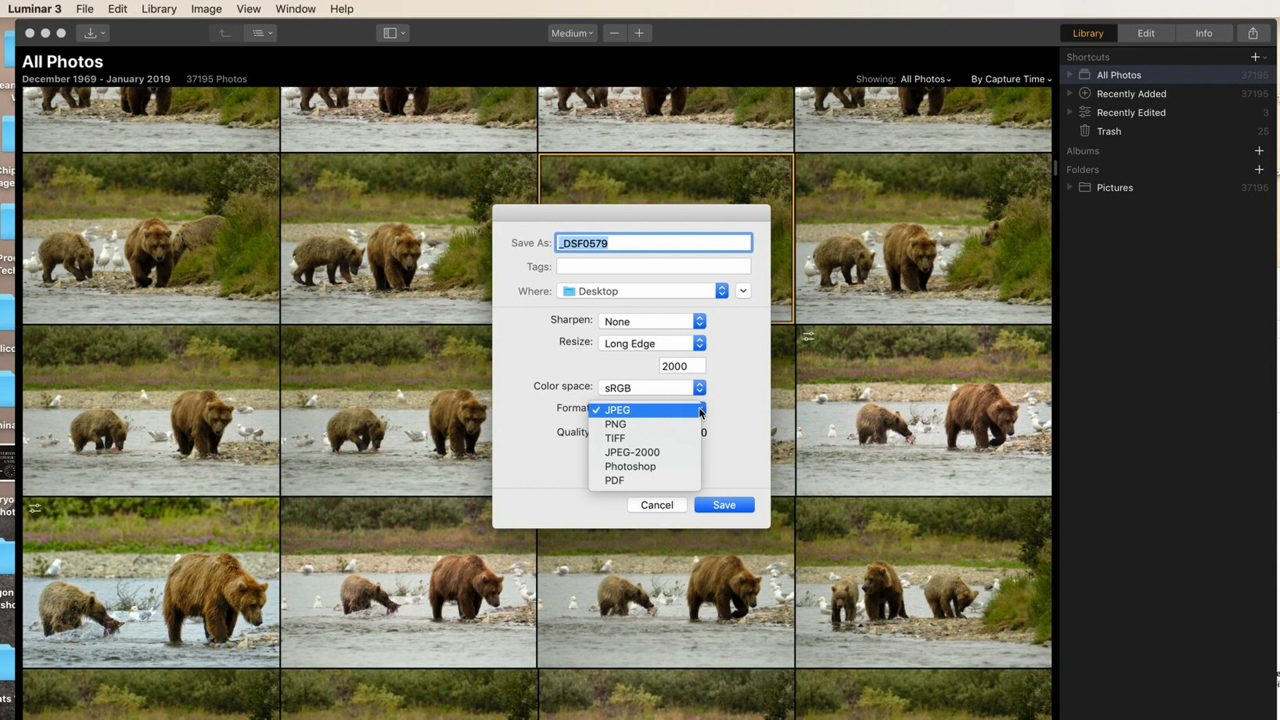
# Keep JPEG as the export format with quality left at 100.
pyautogui.click(615, 409)
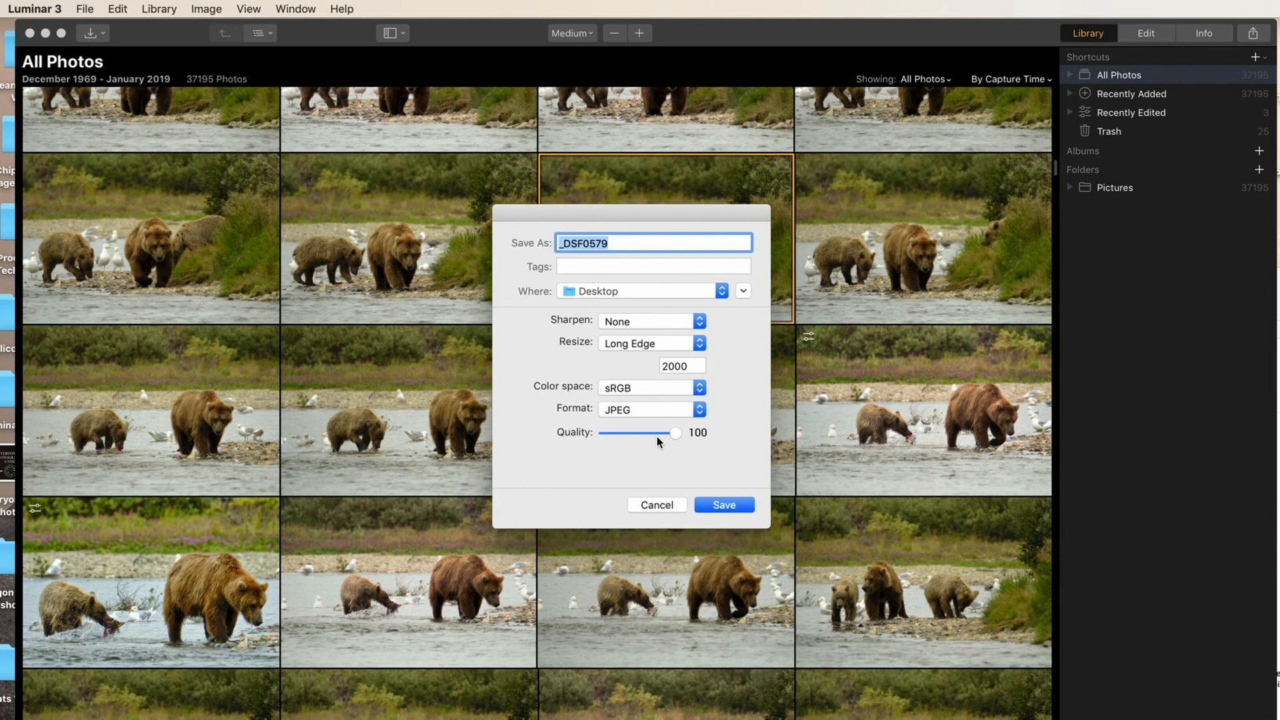
pyautogui.moveTo(726, 513)
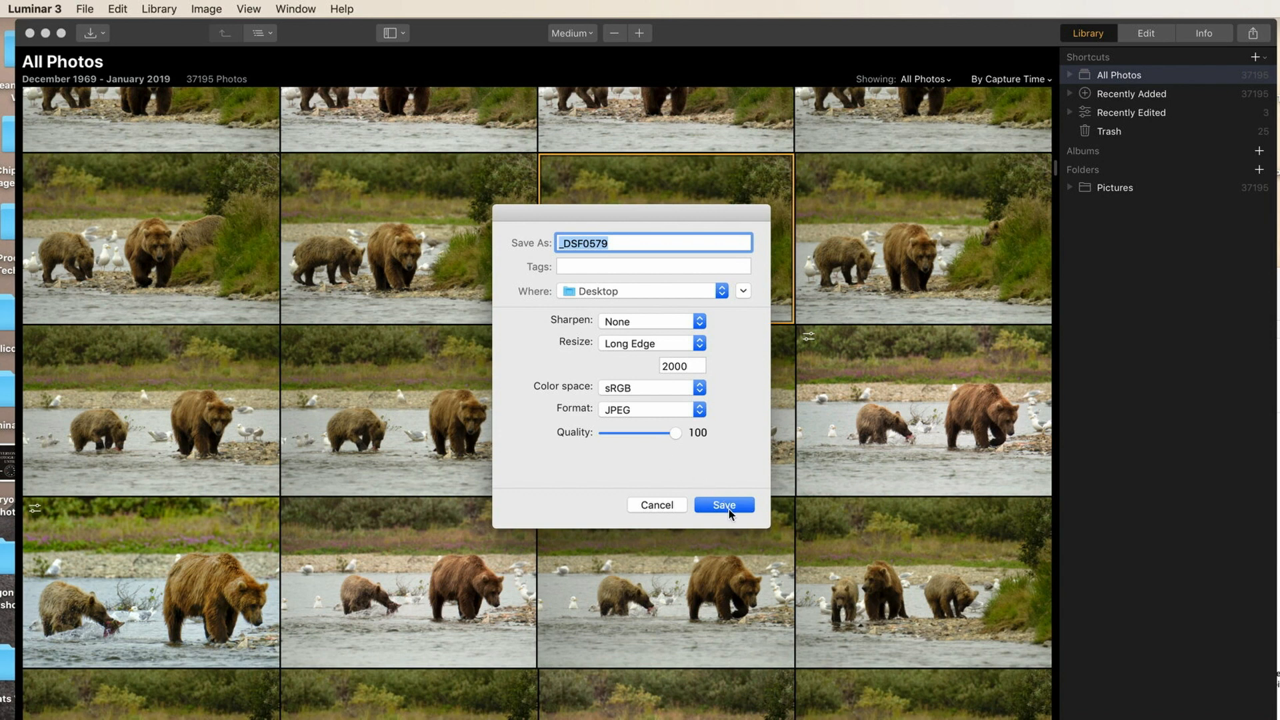
pyautogui.moveTo(729, 510)
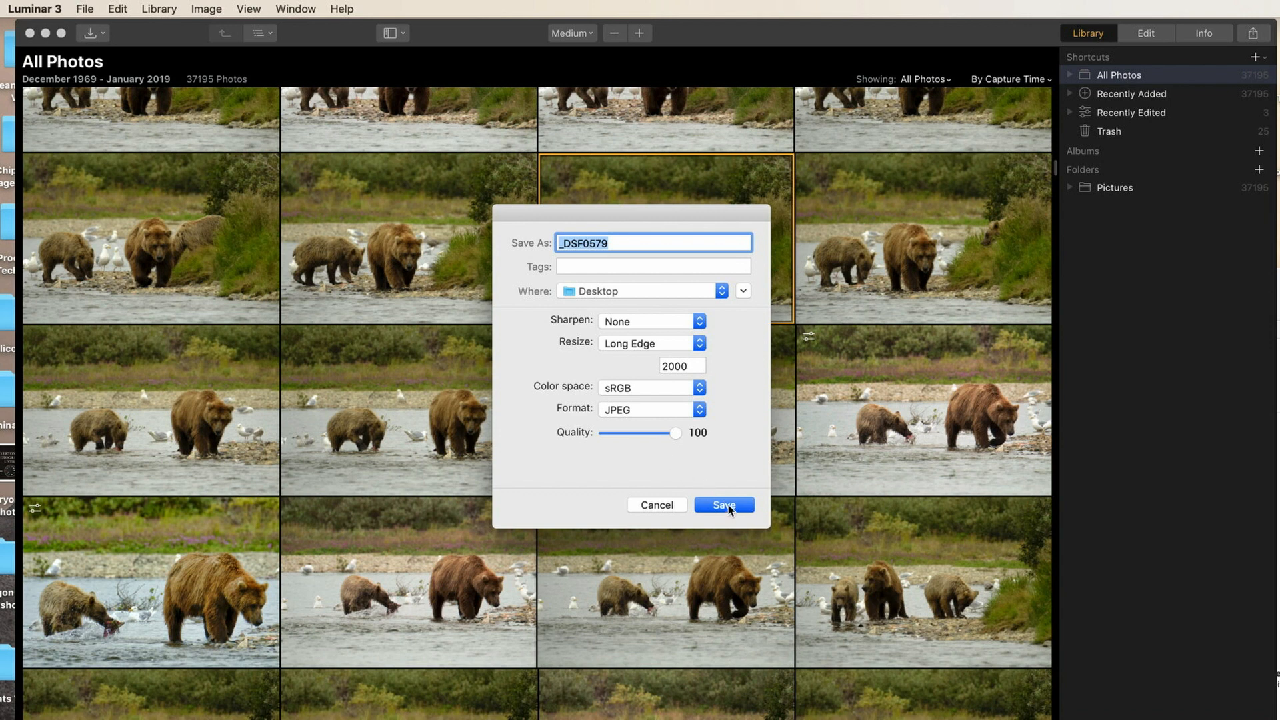
# Save the 2000-px sRGB JPEG export to the Desktop.
pyautogui.click(721, 505)
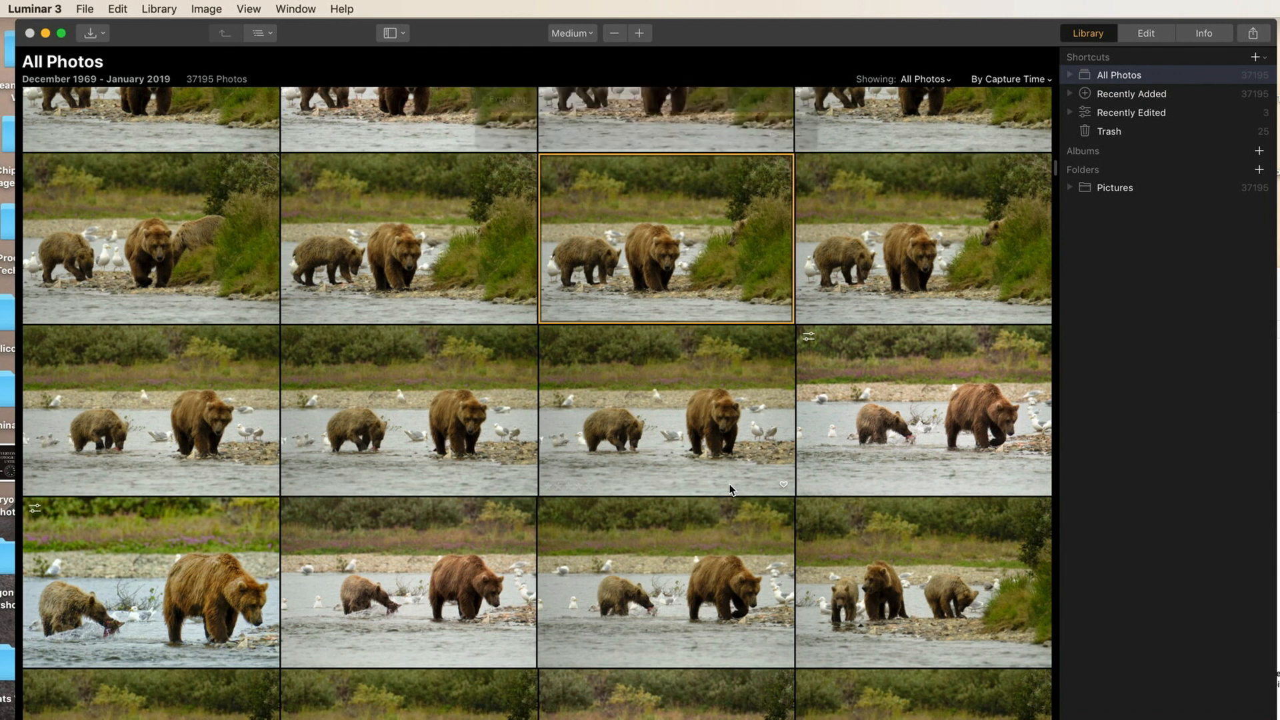